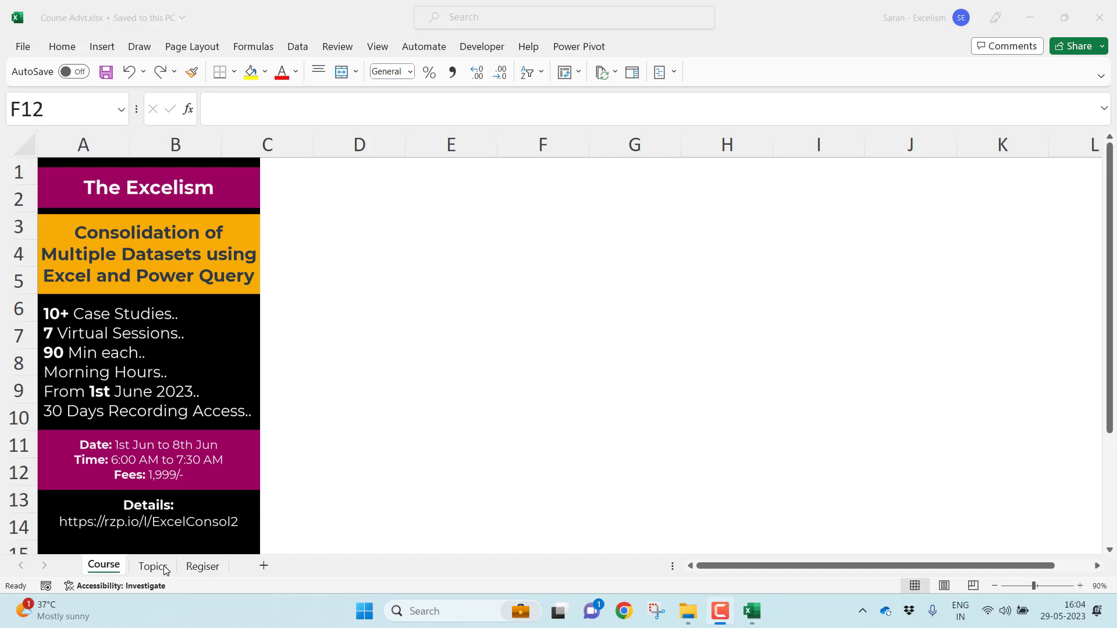
# Switch to the Topics sheet with the instructor details and numbered course topics
pyautogui.click(151, 567)
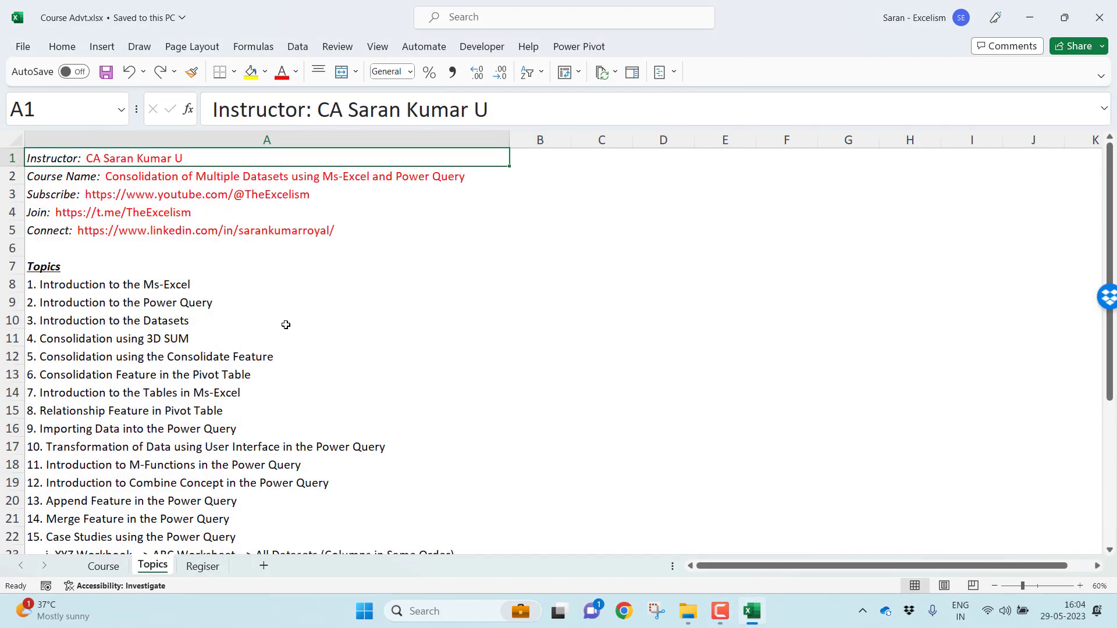
# Review the topics list, then move to the Regiser sheet with the registration link
pyautogui.click(107, 284)
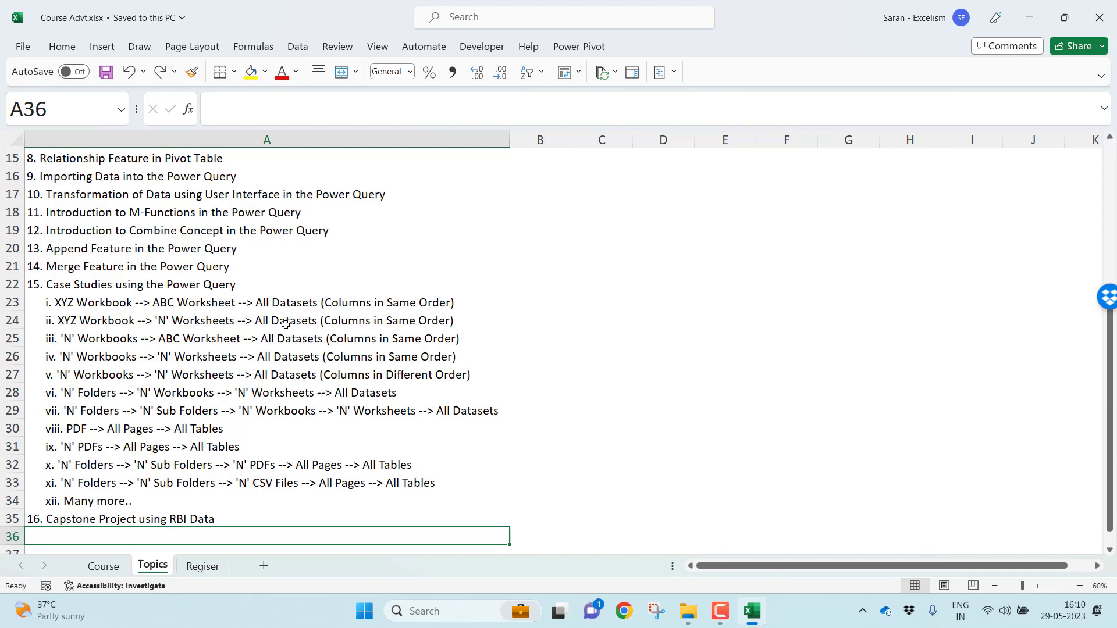
pyautogui.moveTo(229, 550)
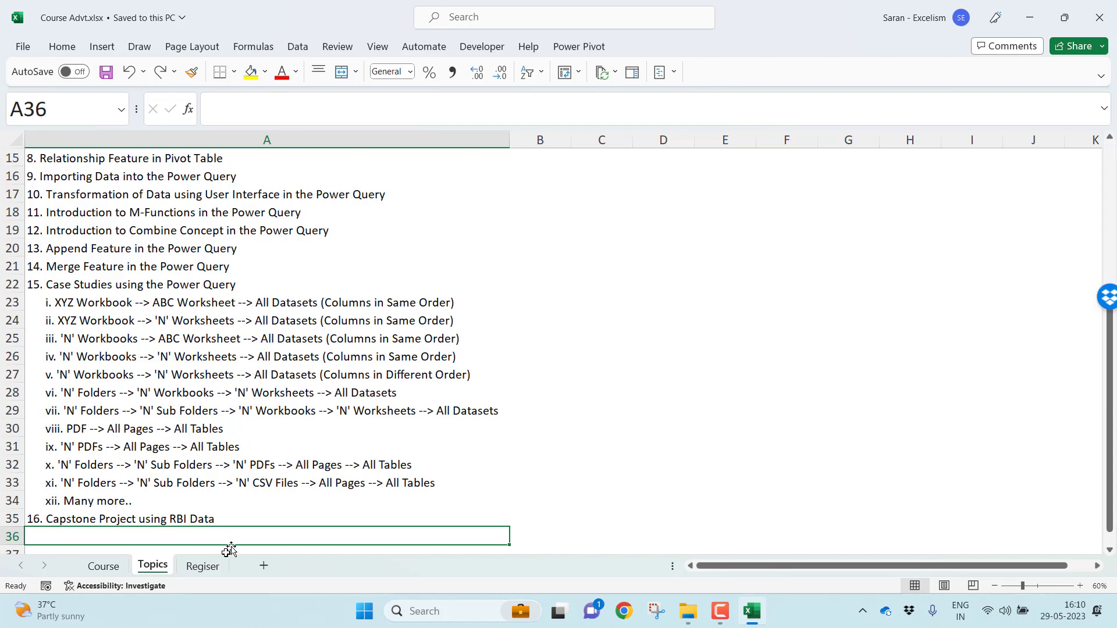
pyautogui.click(201, 566)
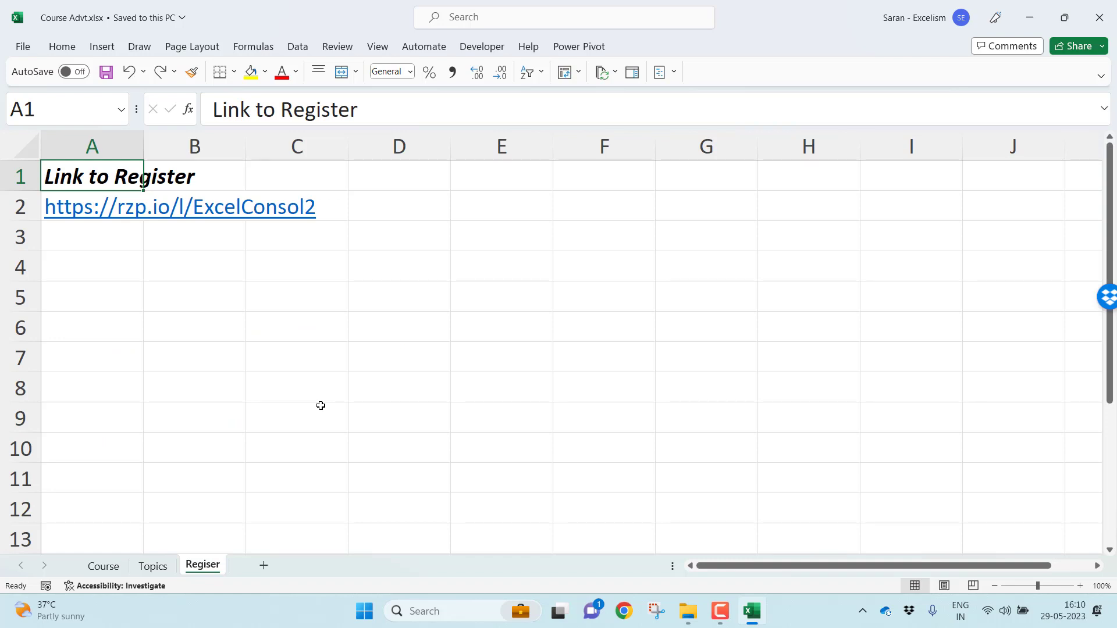
pyautogui.moveTo(317, 406)
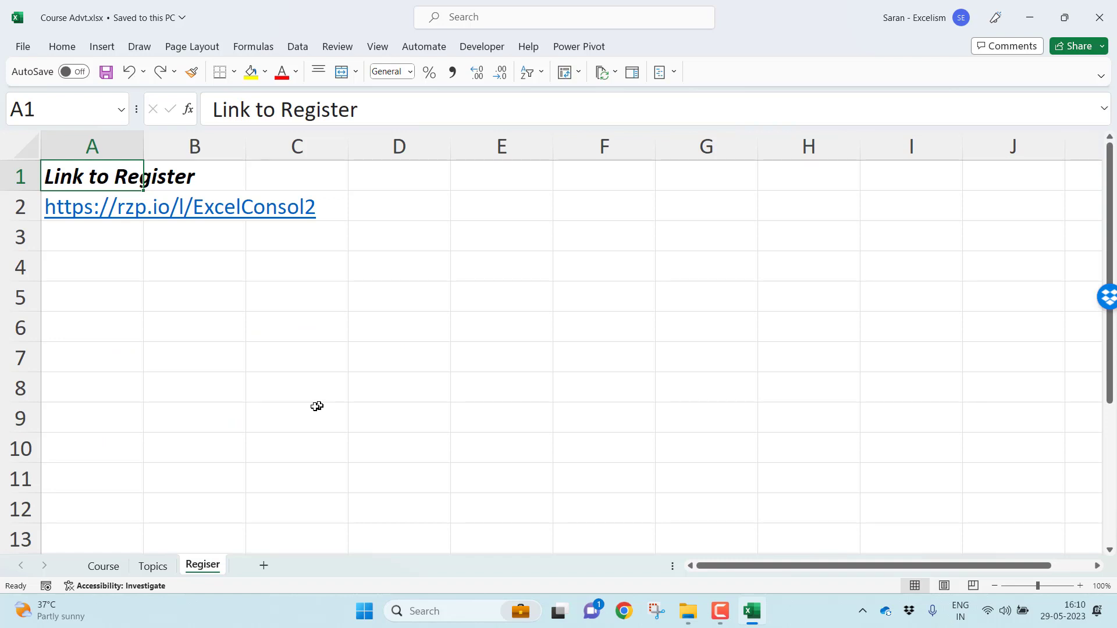
pyautogui.click(102, 566)
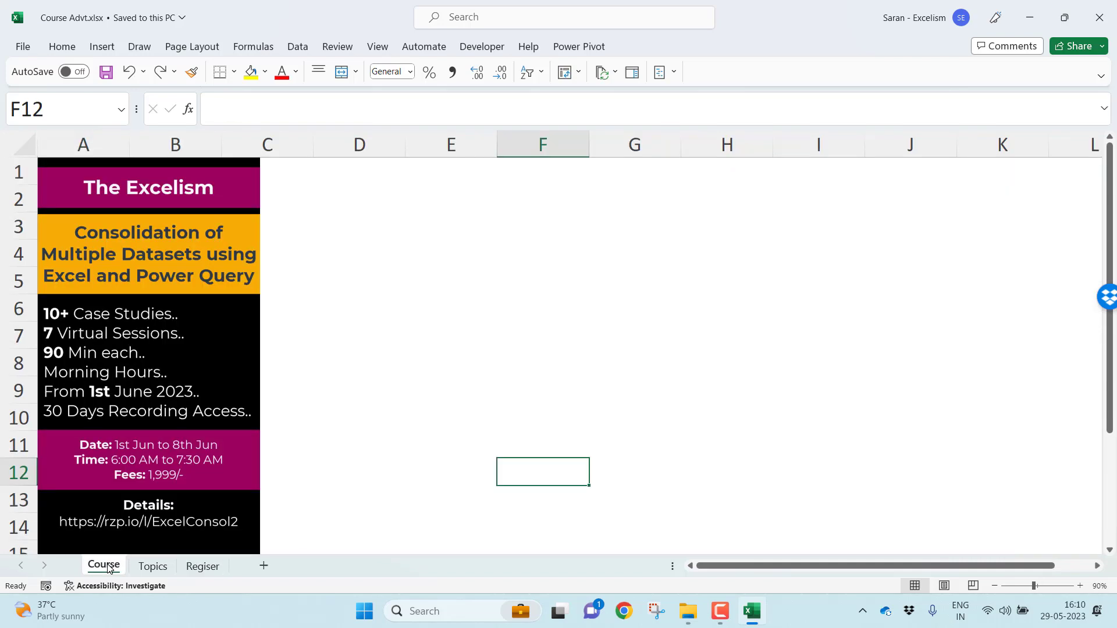
pyautogui.moveTo(230, 475)
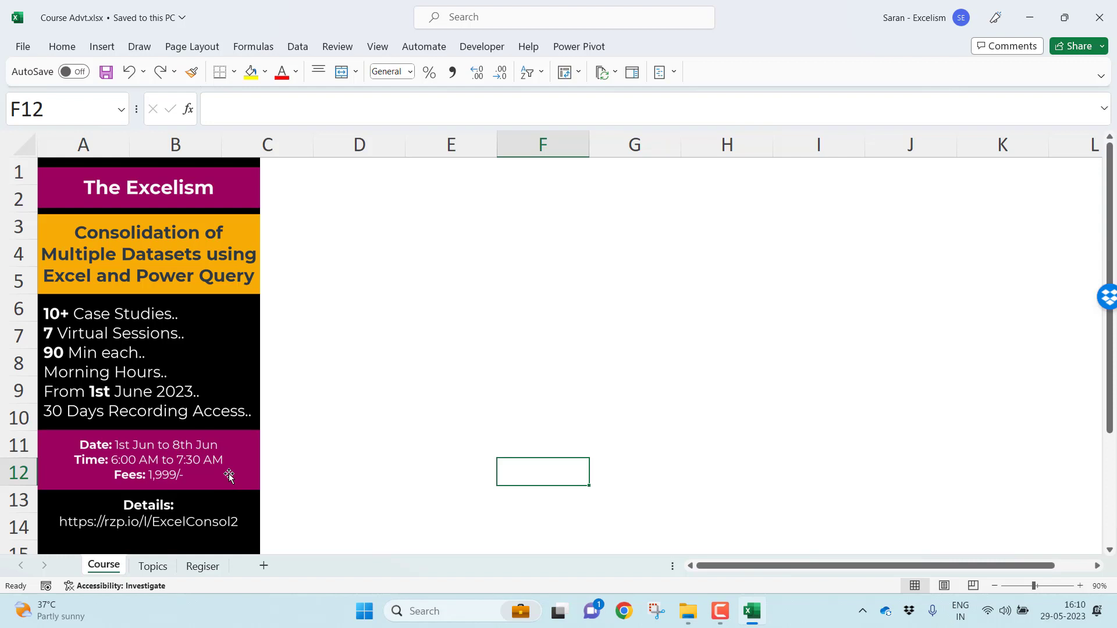
pyautogui.click(201, 565)
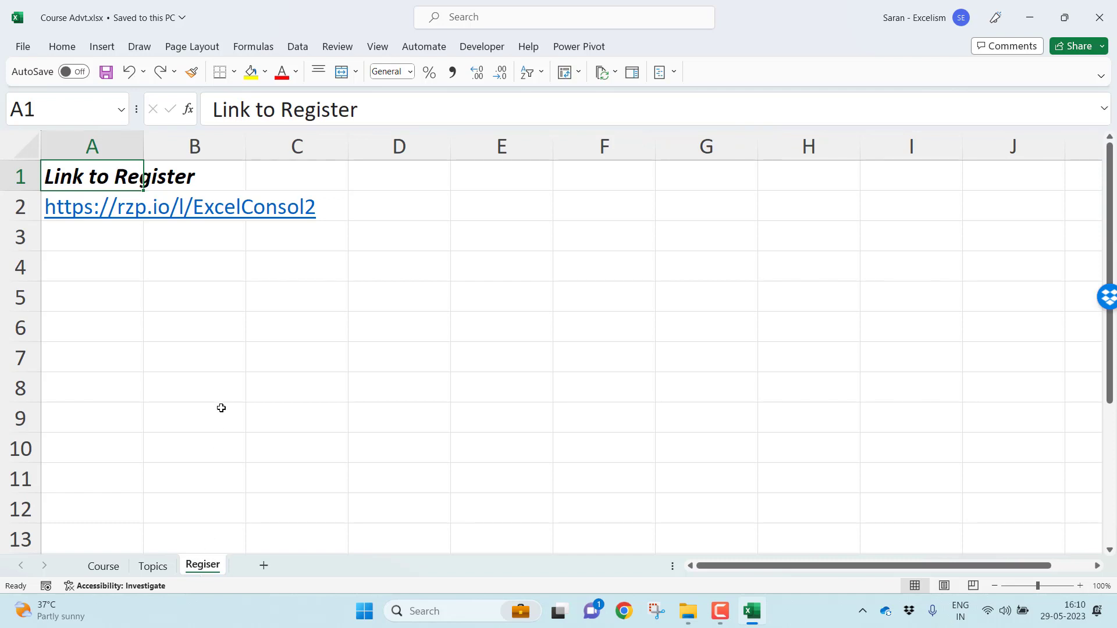